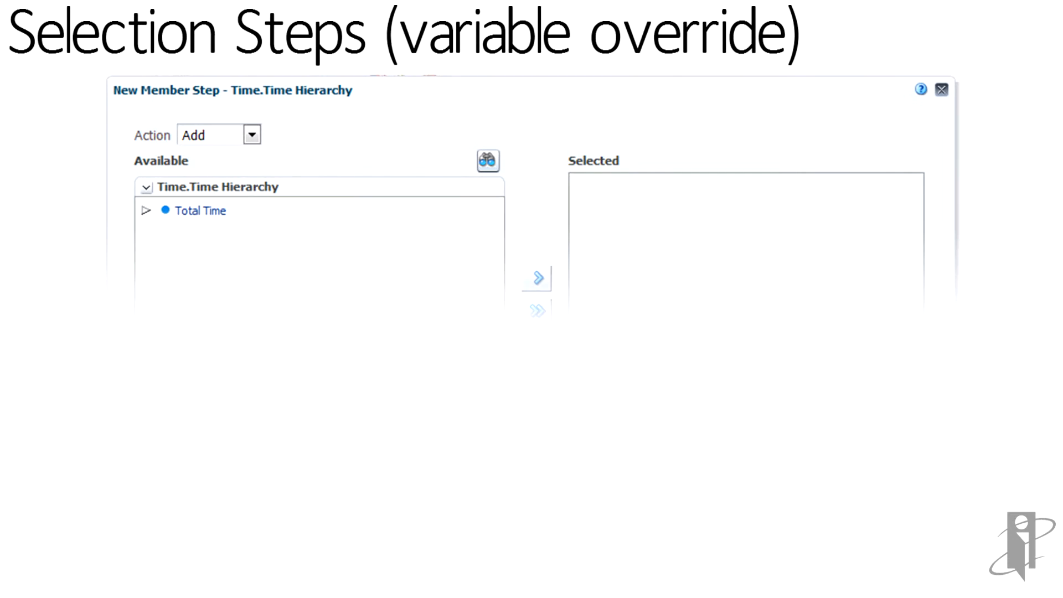
Step: Advance from the Selection Steps slide to the Save Custom Formula Columns slide
click(806, 507)
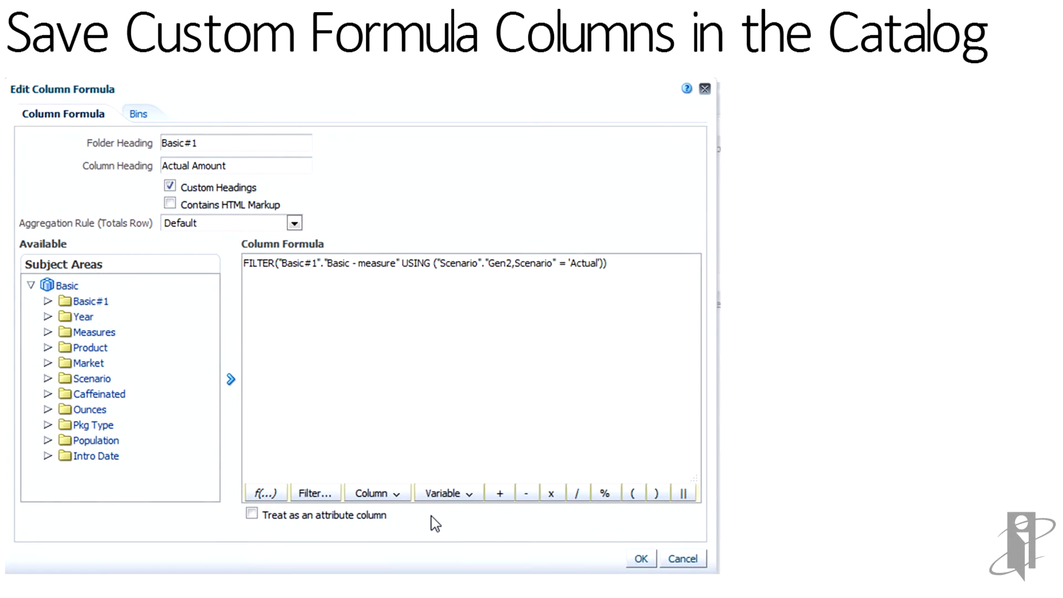
Step: Advance to the Adding Saved Column slide showing saved Actual and Budget Amount columns
click(796, 239)
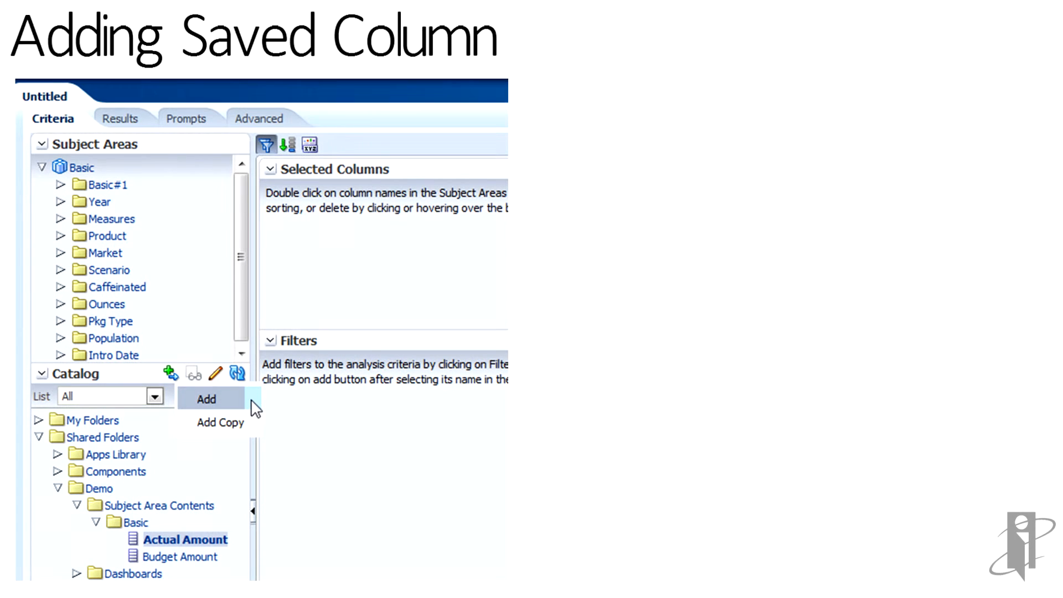
Step: Advance to the Preview with Styles slide listing FusionFX, blafp, Fuse and Skyros
click(205, 399)
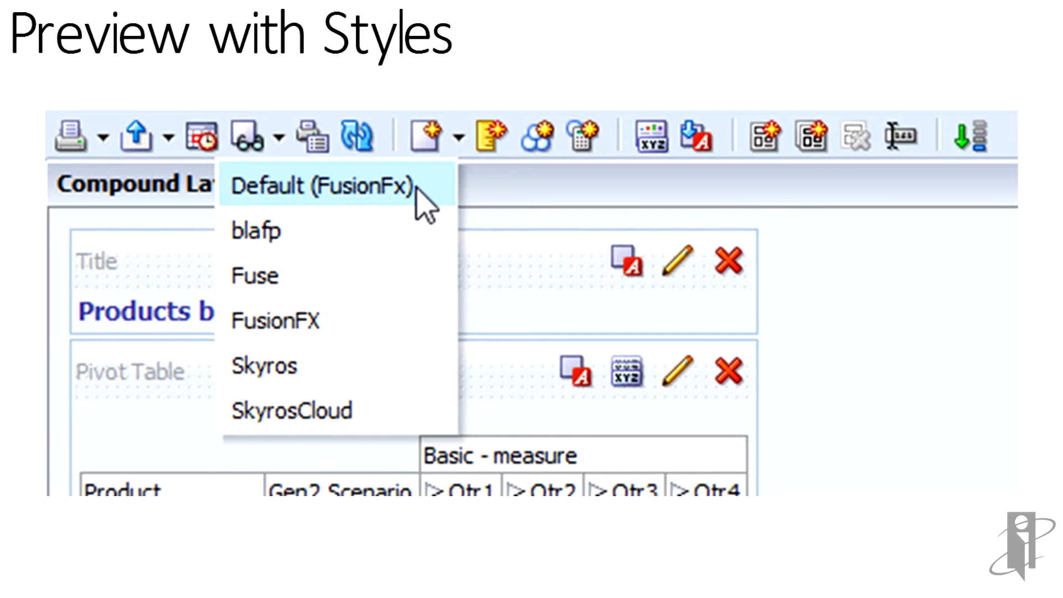
Step: Advance through the New Styles slide build to the Search in Subject Area slide
click(320, 186)
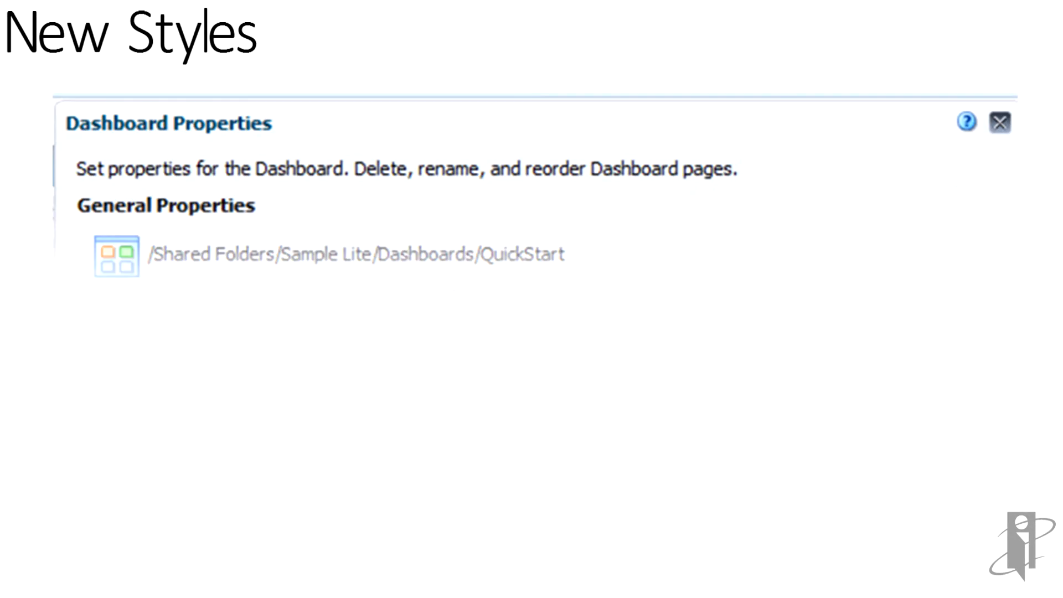
click(466, 305)
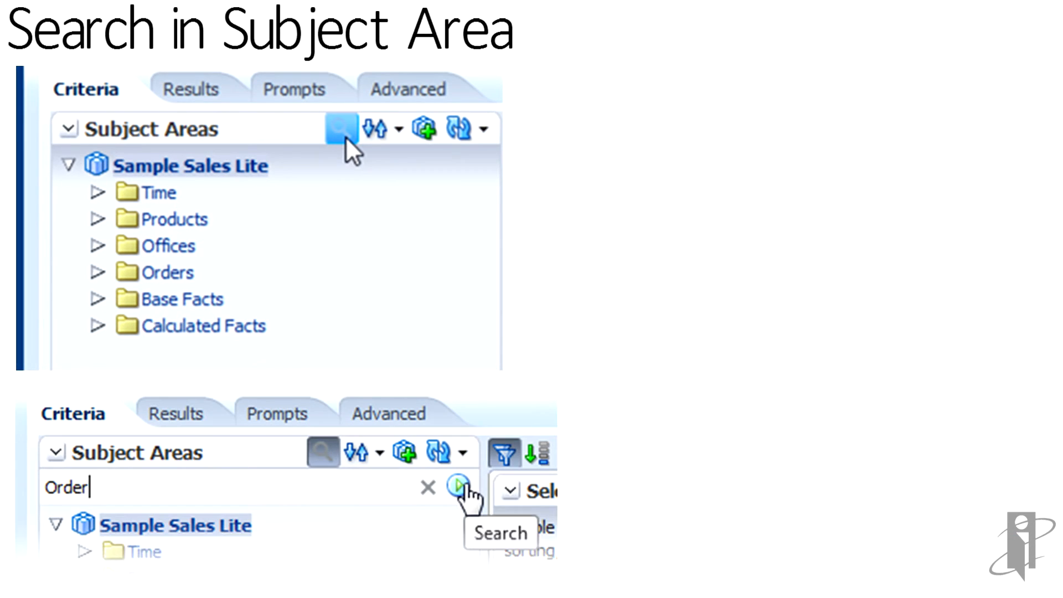
Step: Advance to the Dashboard Enhancements slide comparing 11.1.1.7 and 11.1.1.9 menus
click(463, 486)
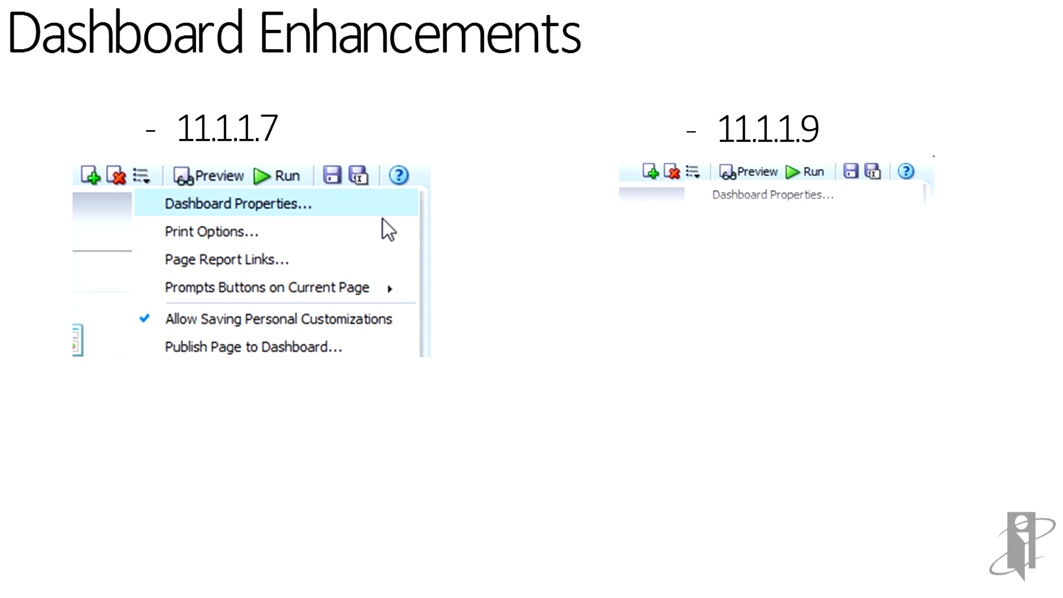
Step: Reveal the 11.1.1.9 dashboard menu and the Advanced Page Properties dialog
click(784, 342)
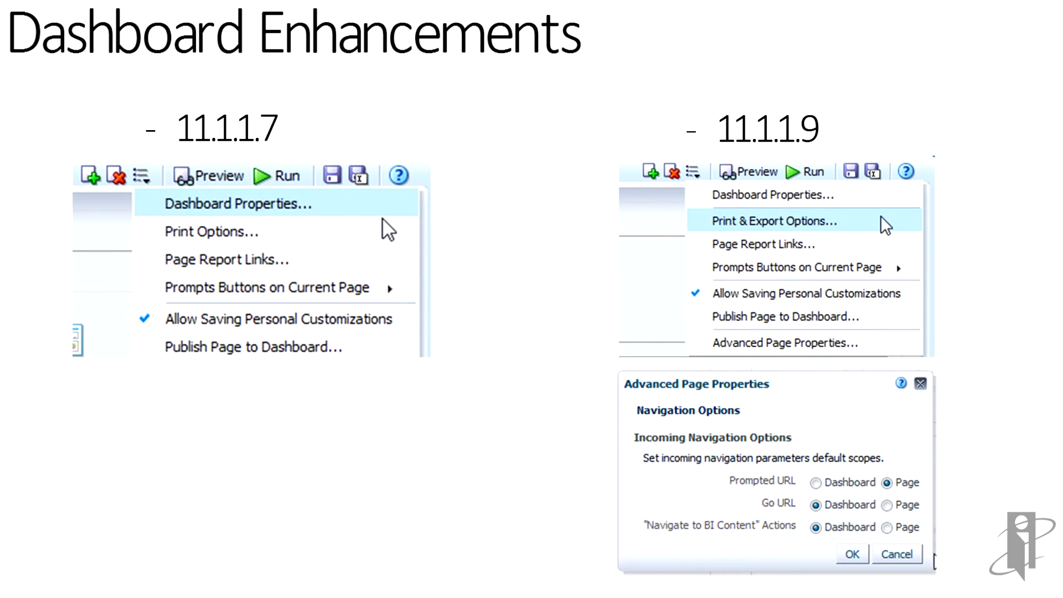